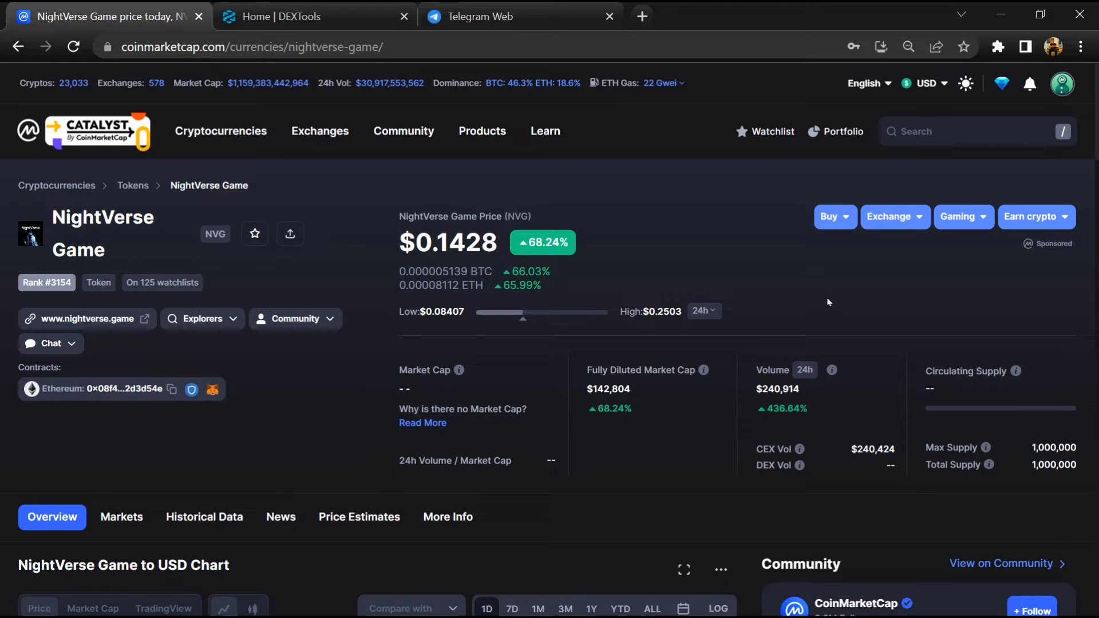
{"action": "mouse_move", "coordinate": [742, 337]}
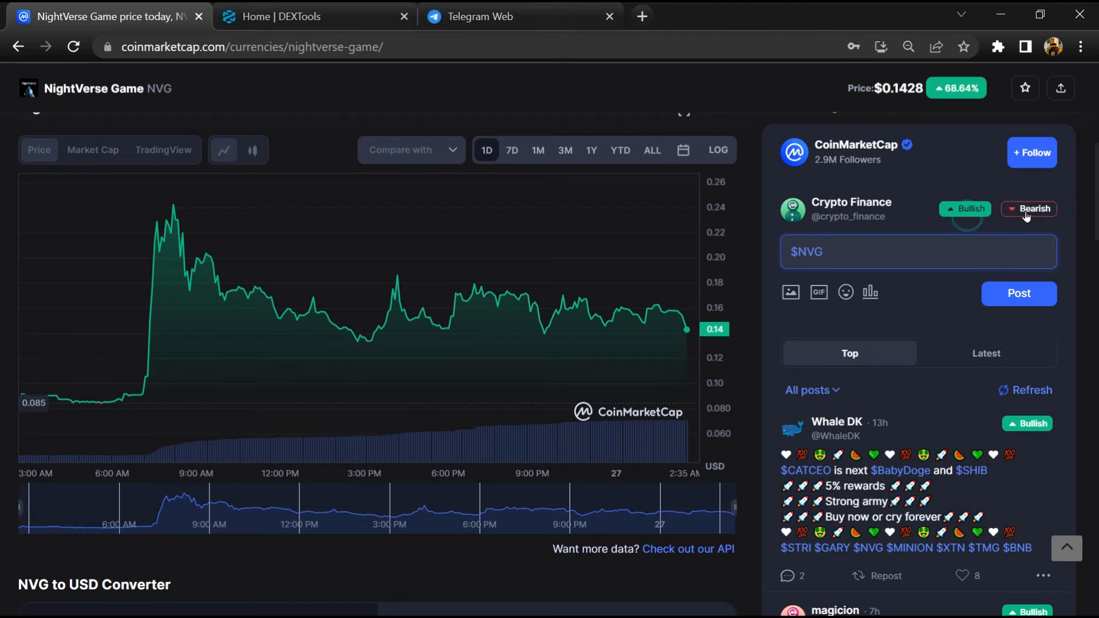
Look over NightVerse Game's chart and community posts, then copy the token name
{"action": "scroll", "scroll_direction": "down", "scroll_amount": 3}
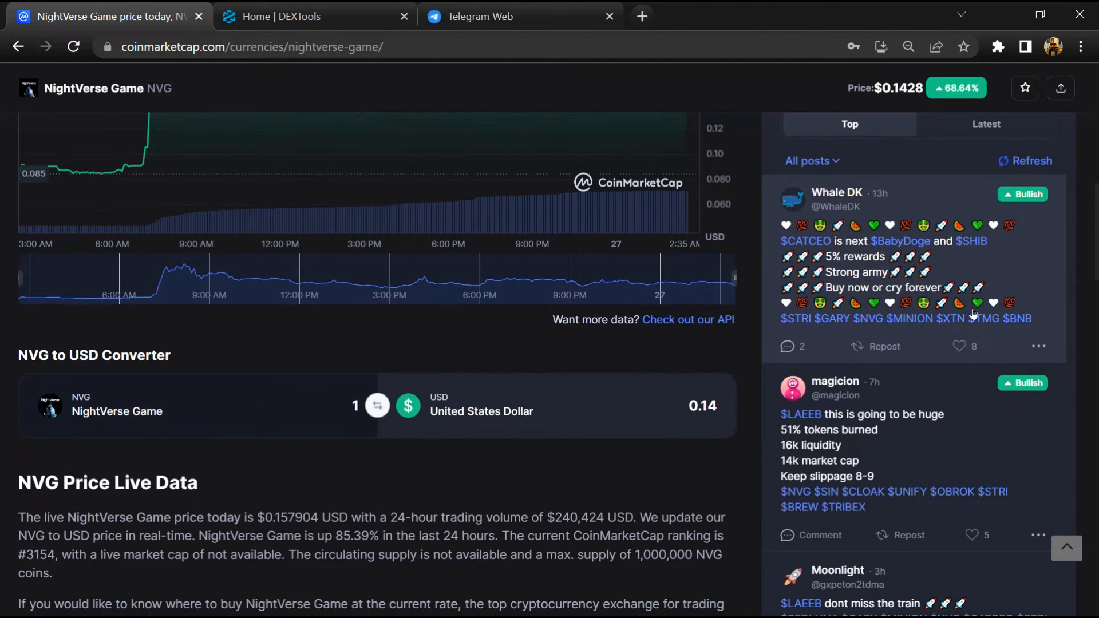
{"action": "left_click", "coordinate": [972, 346]}
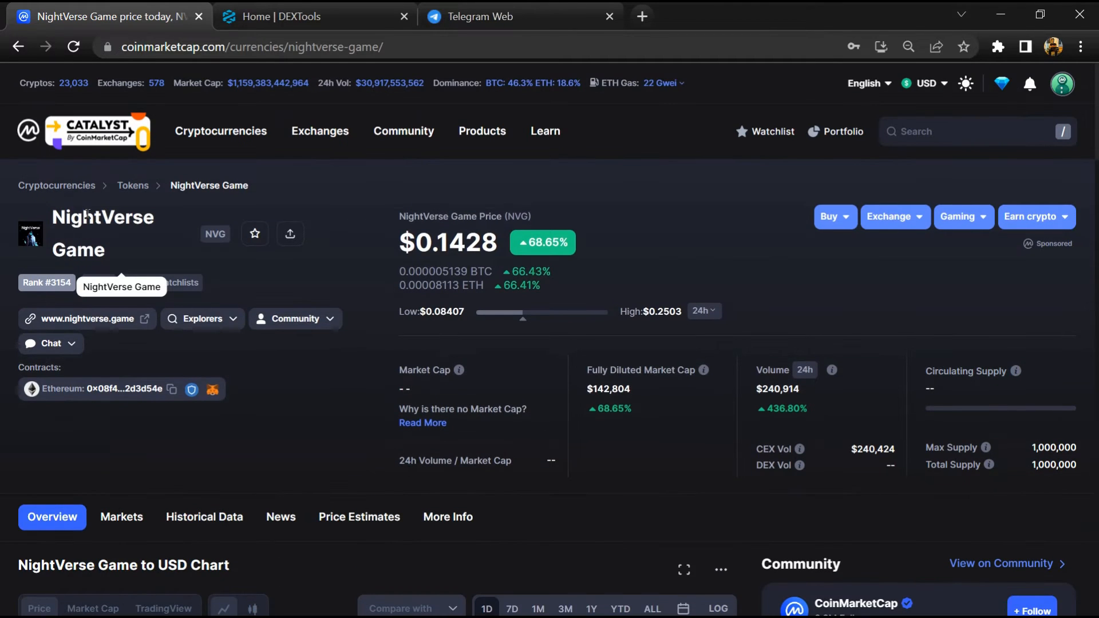
{"action": "right_click", "coordinate": [102, 232]}
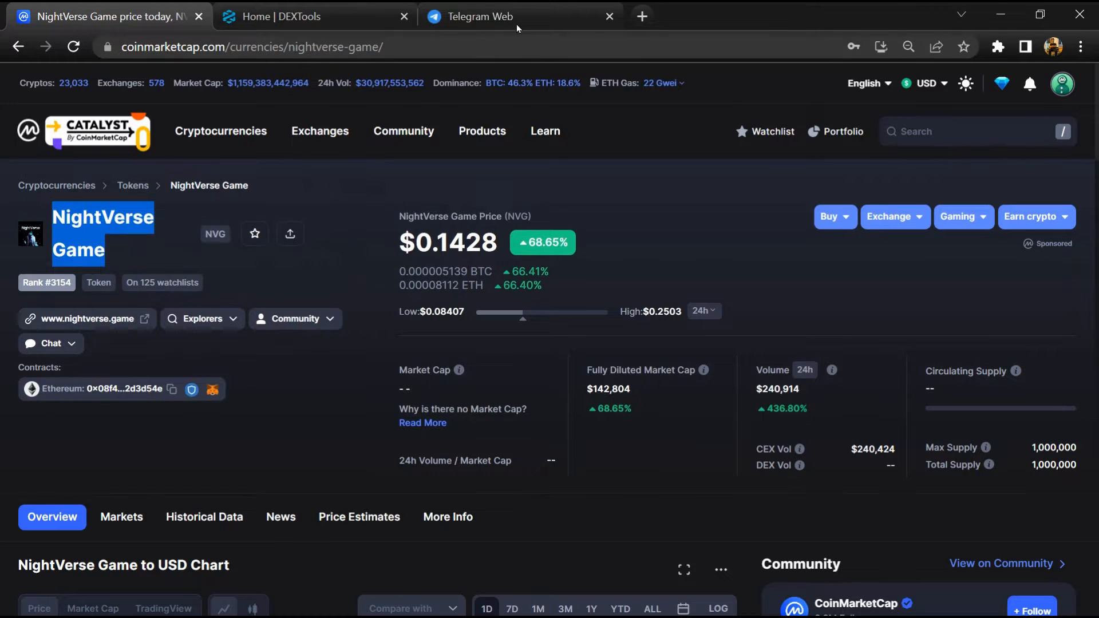
Find the NightVerse.Game group and jump to its messages mentioning 'scam'
{"action": "left_click", "coordinate": [522, 16]}
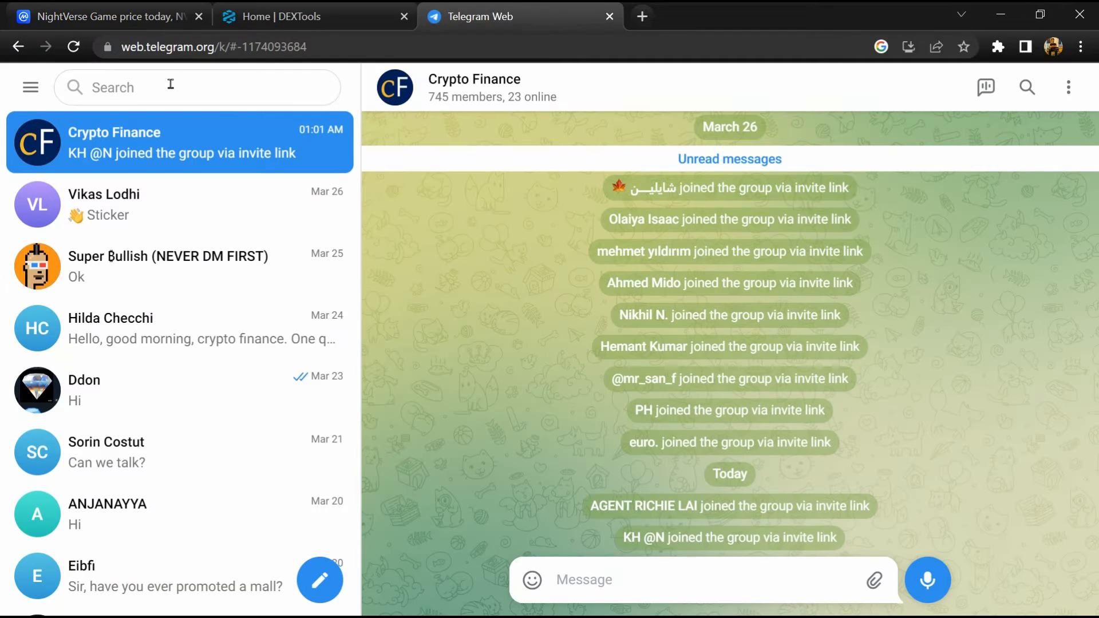
{"action": "type", "text": "NightVerse Game"}
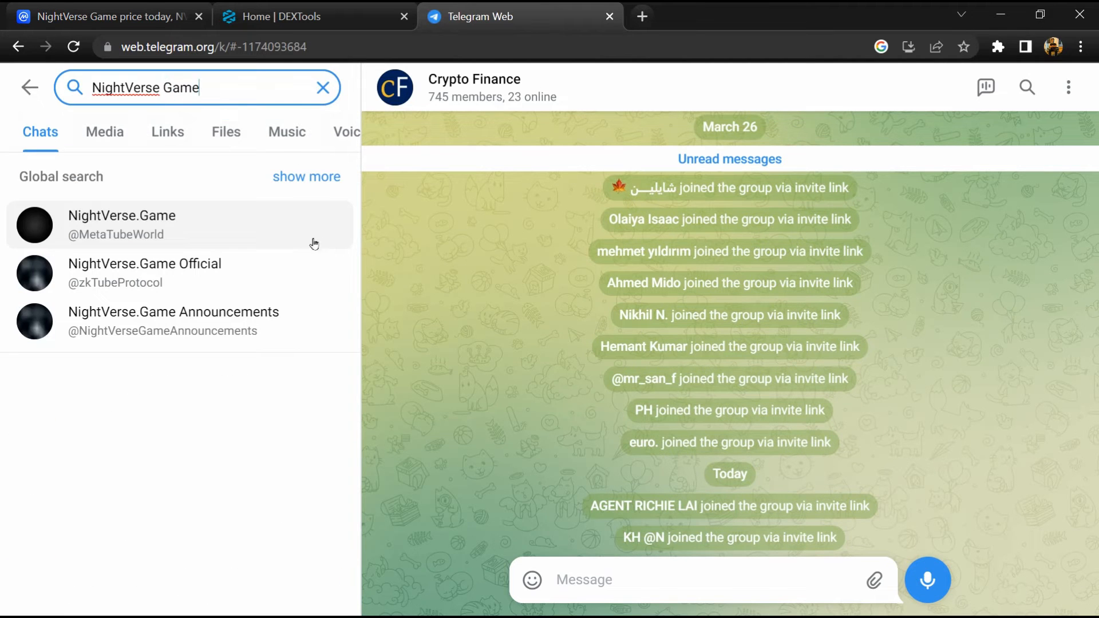
{"action": "left_click", "coordinate": [122, 224]}
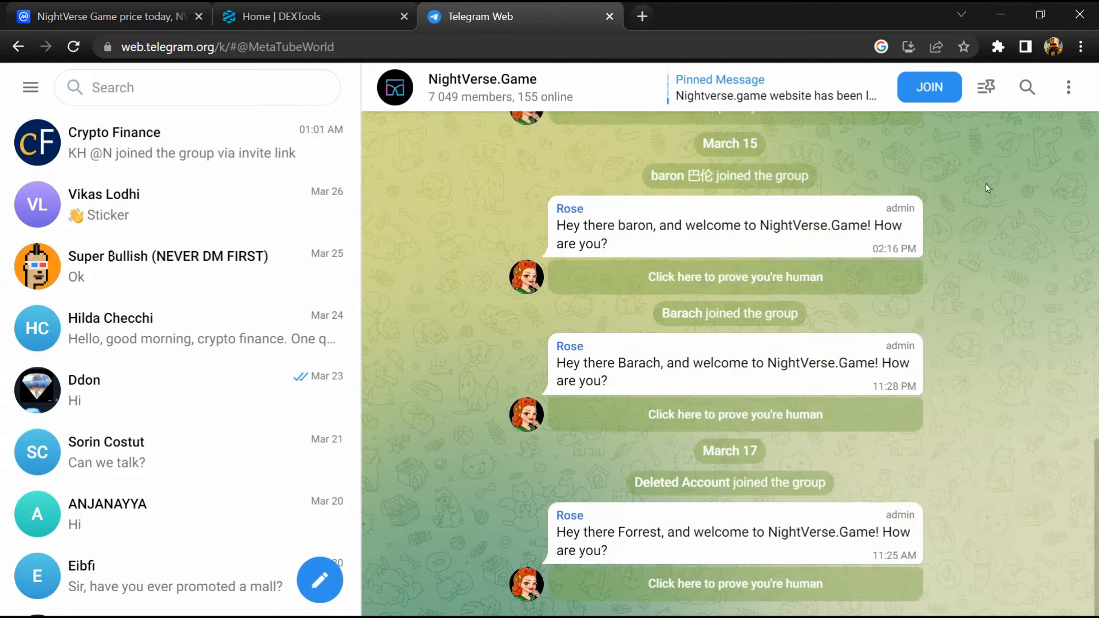
{"action": "left_click", "coordinate": [1025, 87]}
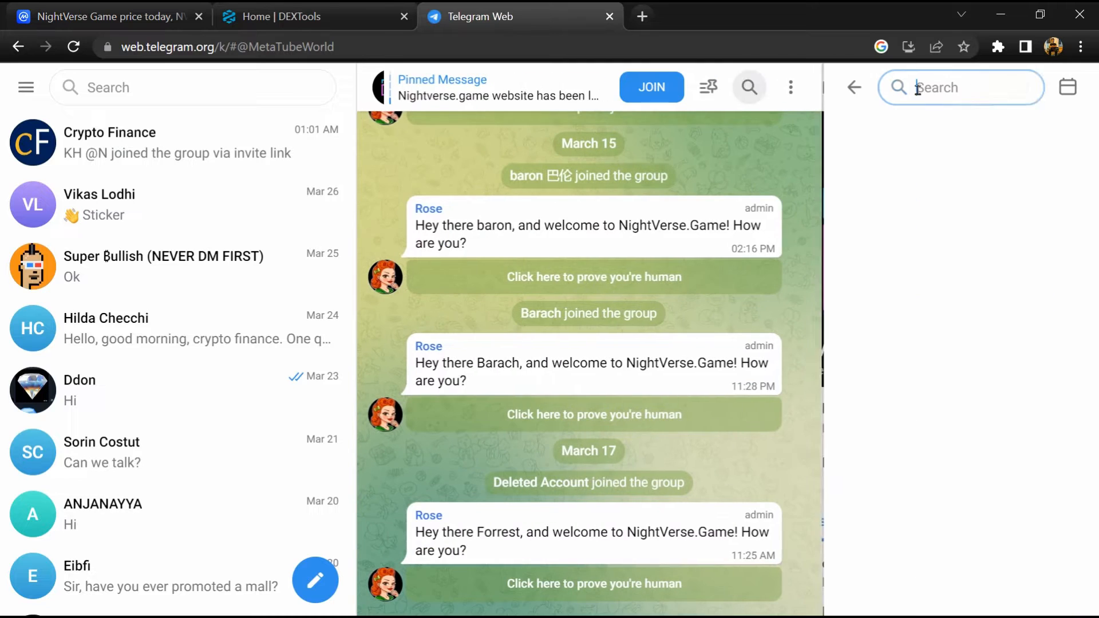
{"action": "type", "text": "scam"}
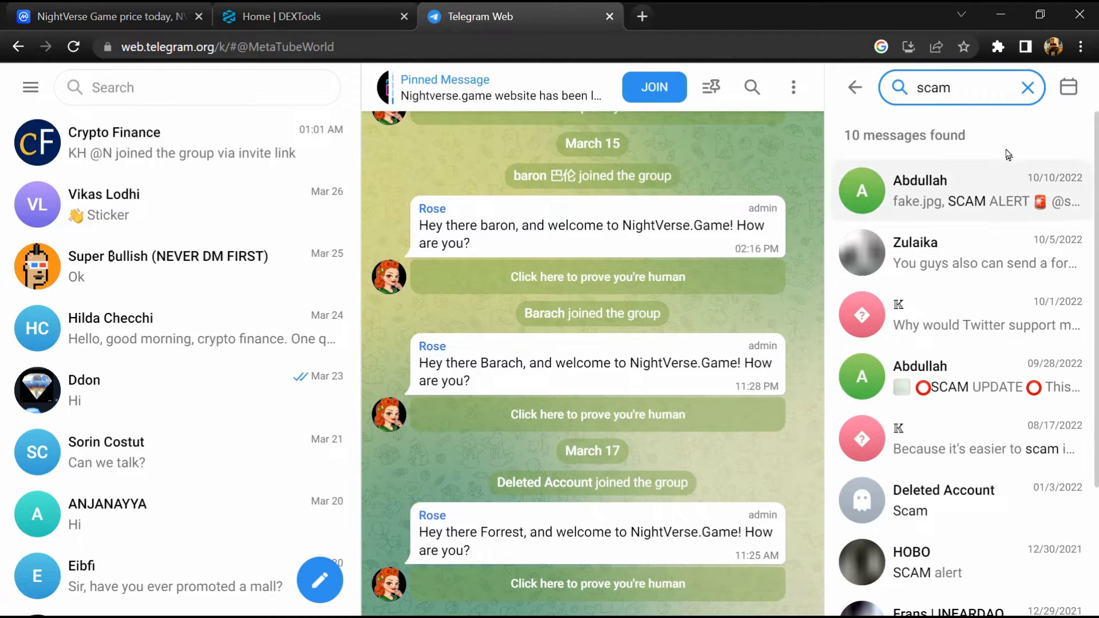
{"action": "left_click", "coordinate": [960, 253]}
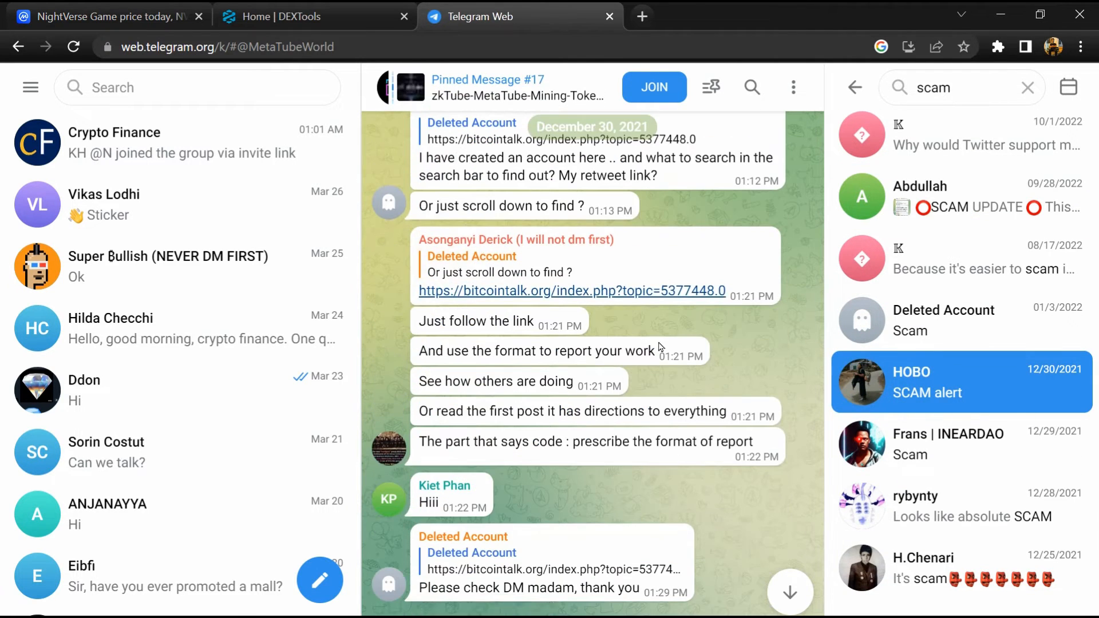
Copy NVG's Ethereum contract address from CoinMarketCap for use in DEXTools
{"action": "left_click", "coordinate": [105, 16]}
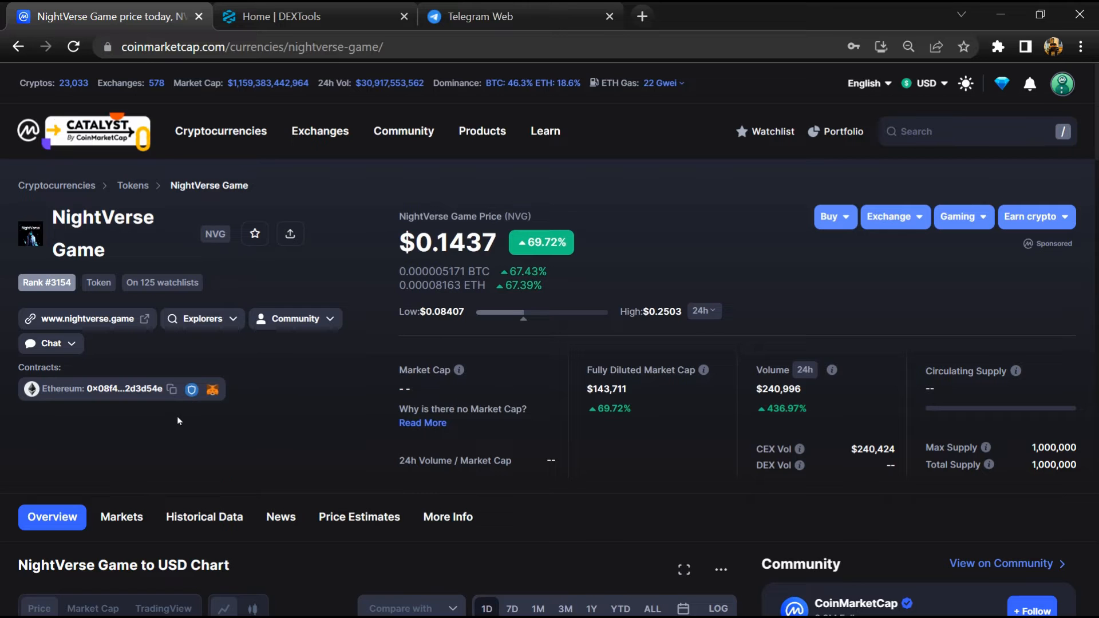
{"action": "left_click", "coordinate": [171, 389]}
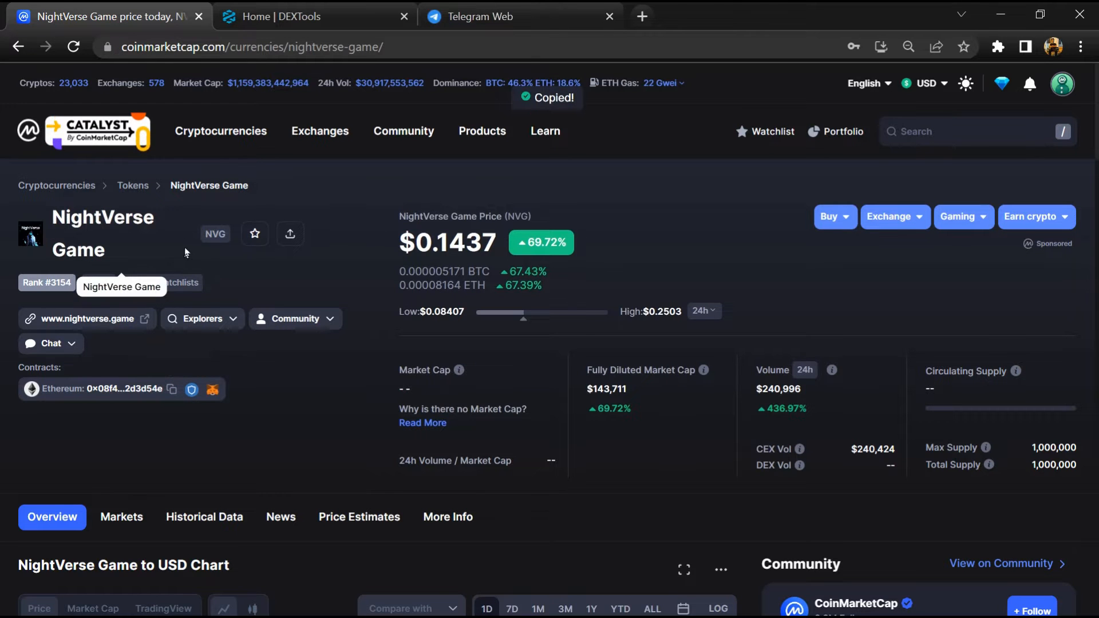
{"action": "left_click", "coordinate": [311, 16]}
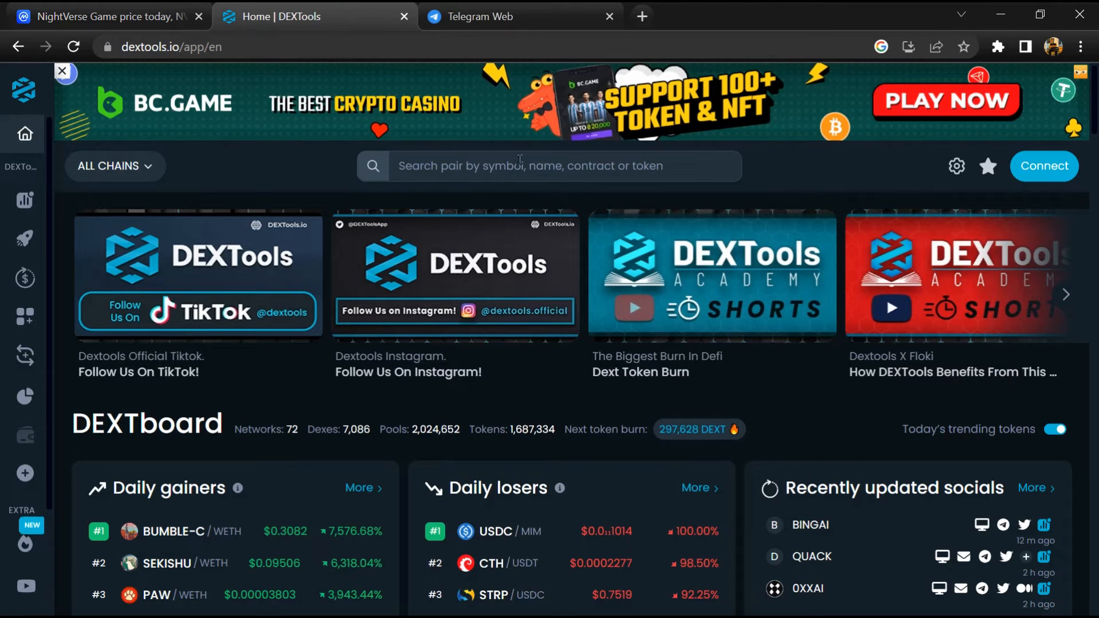
Search the contract address and review the NVG pair's trade history and GoPlus security warnings
{"action": "left_click", "coordinate": [550, 166]}
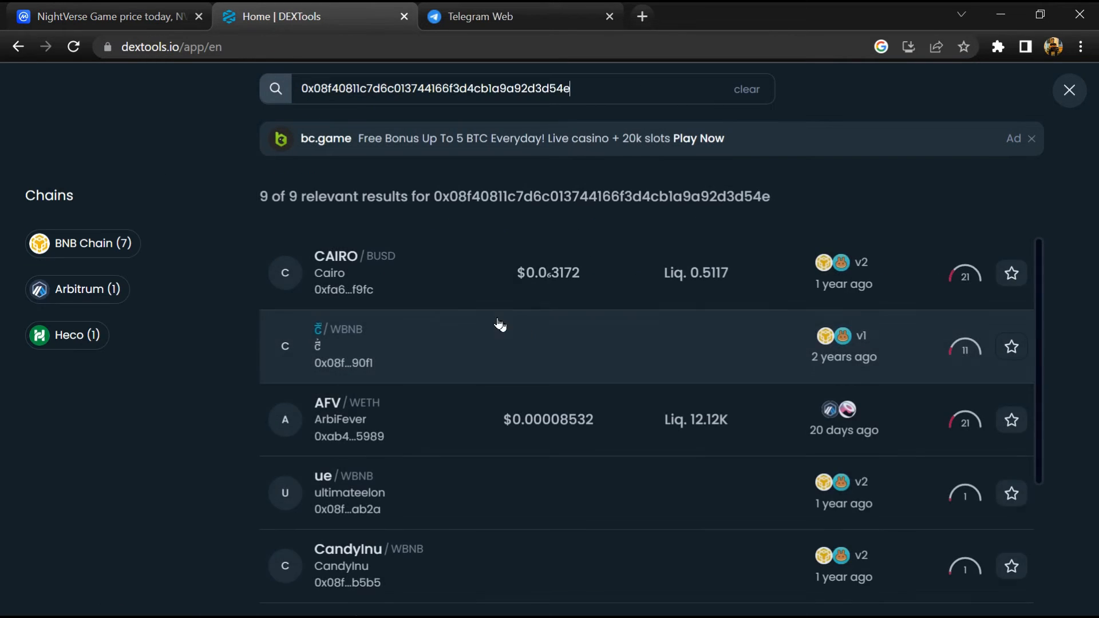
{"action": "mouse_move", "coordinate": [495, 317]}
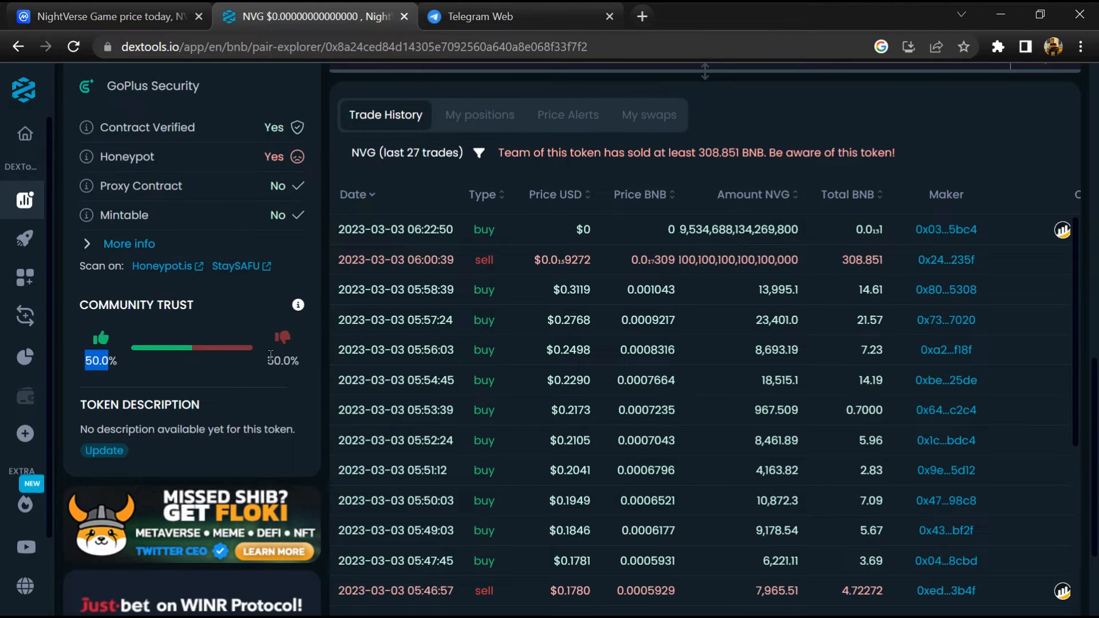
{"action": "scroll", "scroll_direction": "down", "scroll_amount": 3}
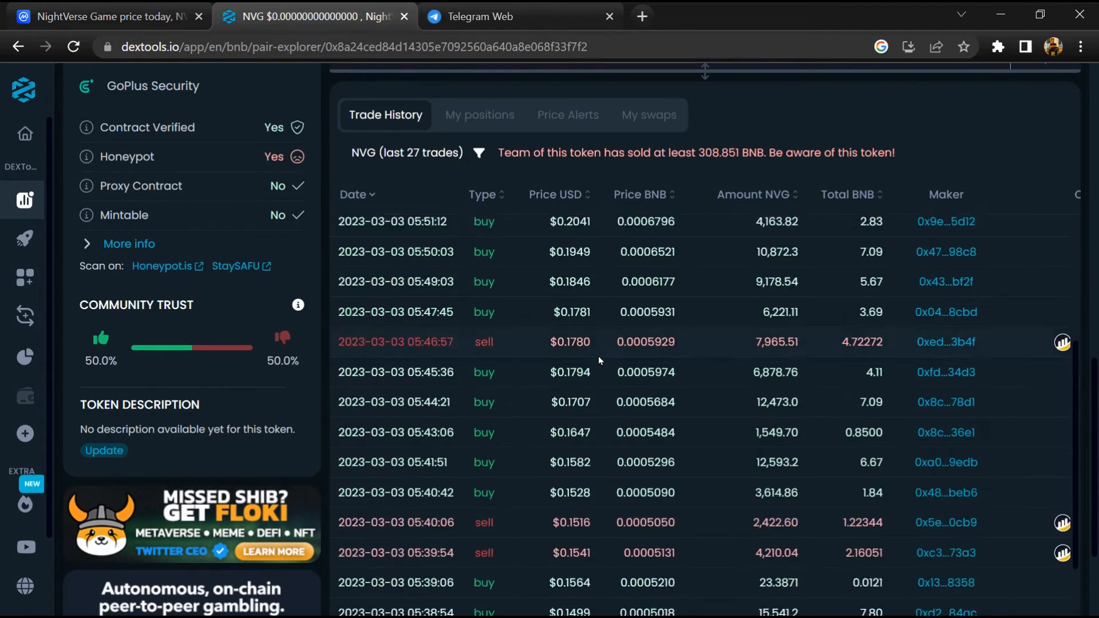
{"action": "scroll", "scroll_direction": "down", "scroll_amount": 3}
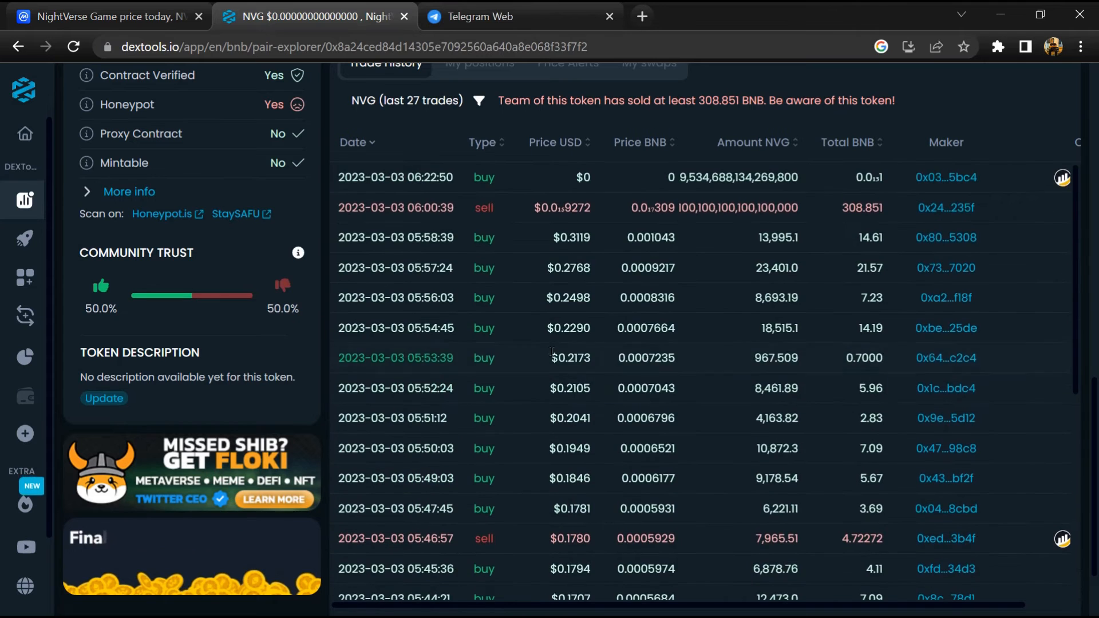
{"action": "left_click", "coordinate": [108, 16]}
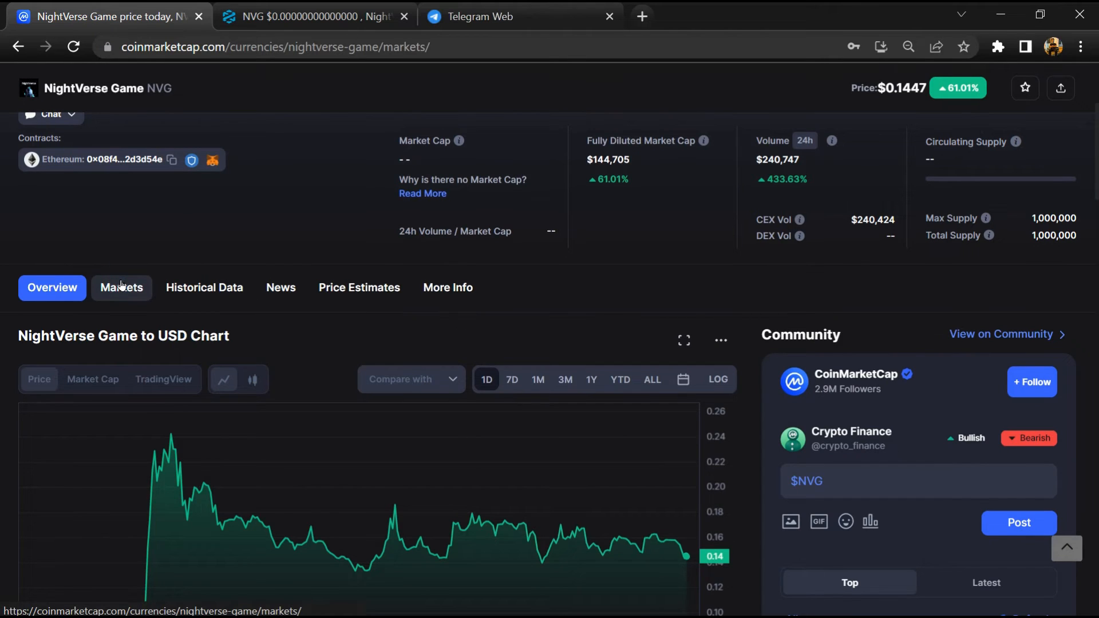
Check NVG's markets listing, then follow its Ethereum contract link to Etherscan
{"action": "left_click", "coordinate": [120, 287]}
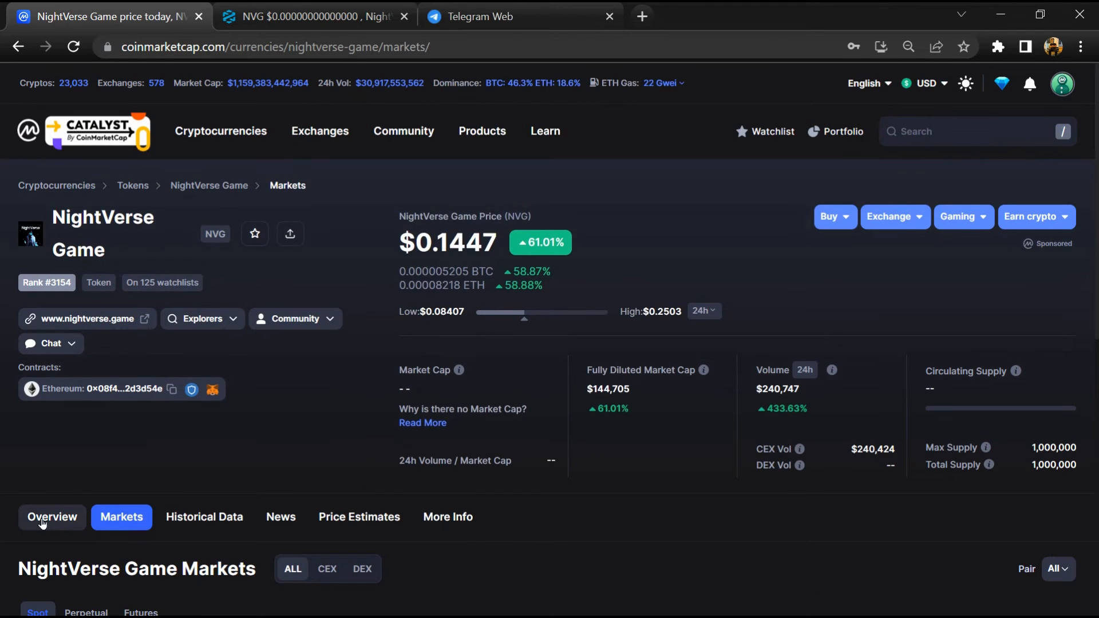
{"action": "left_click", "coordinate": [51, 516]}
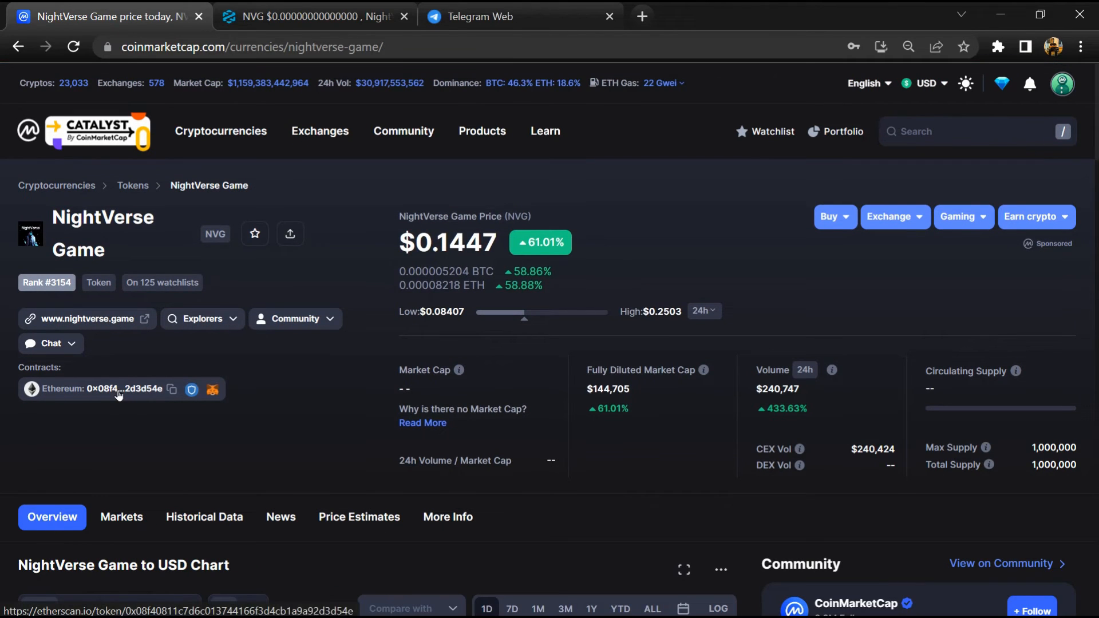
{"action": "left_click", "coordinate": [118, 388]}
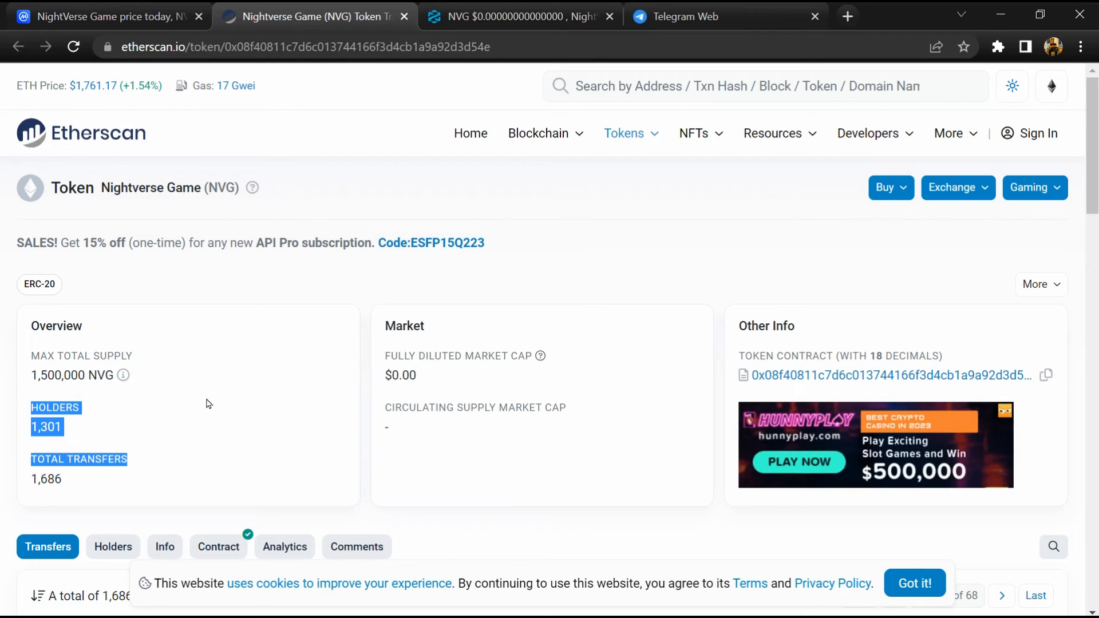
View the NVG holders table, led by Gate.io at 53.42% and a second address at 16.67%
{"action": "scroll", "scroll_direction": "down", "scroll_amount": 3}
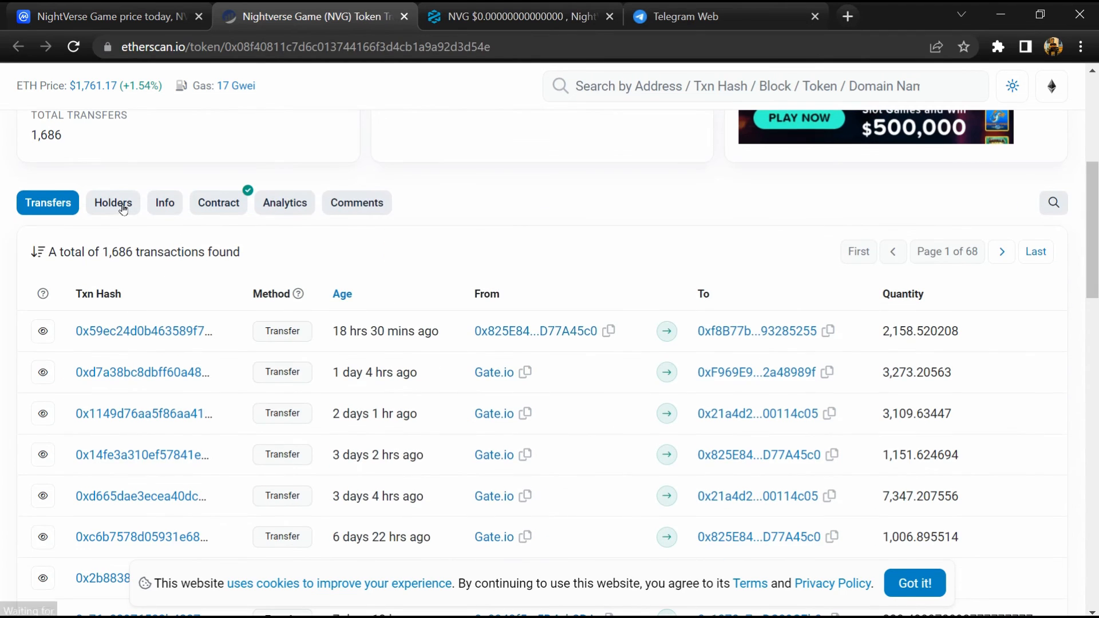
{"action": "left_click", "coordinate": [114, 202]}
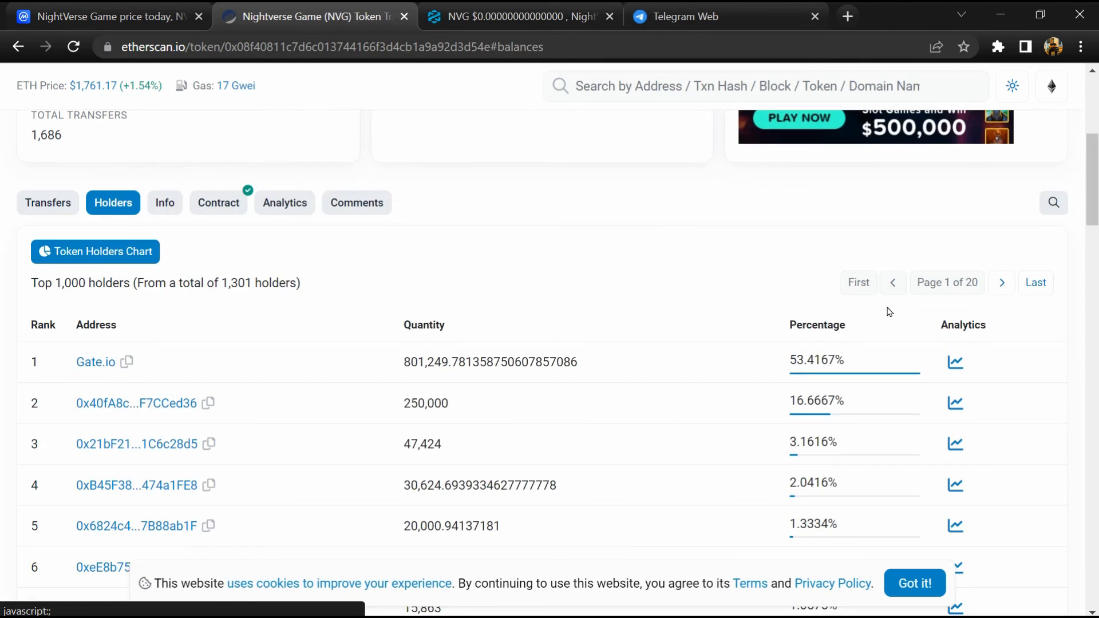
{"action": "scroll", "scroll_direction": "down", "scroll_amount": 3}
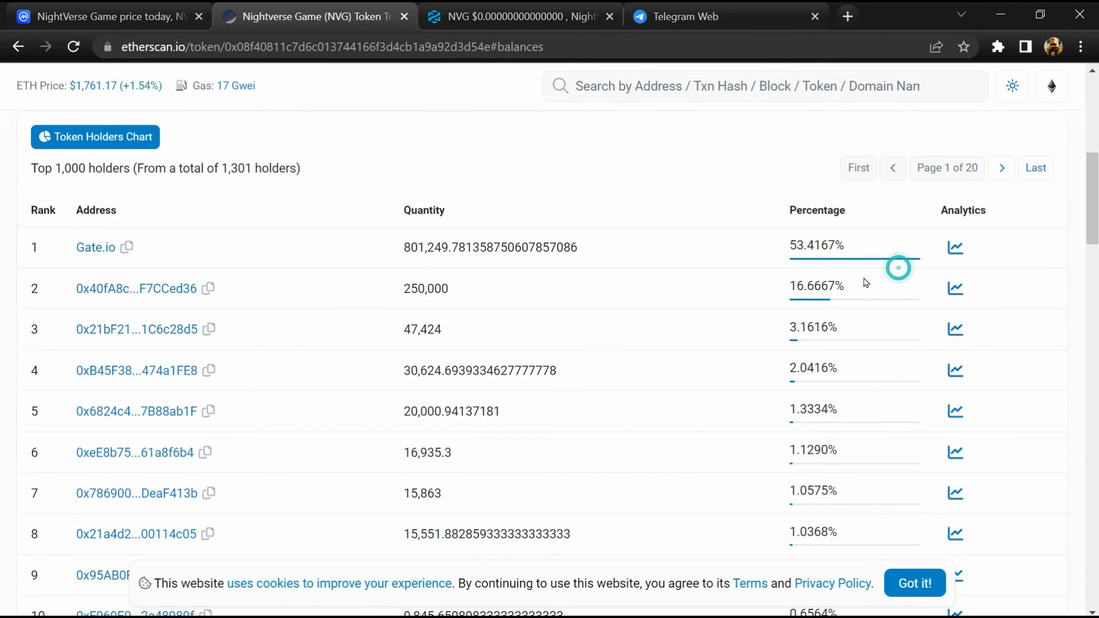
{"action": "scroll", "scroll_direction": "down", "scroll_amount": 3}
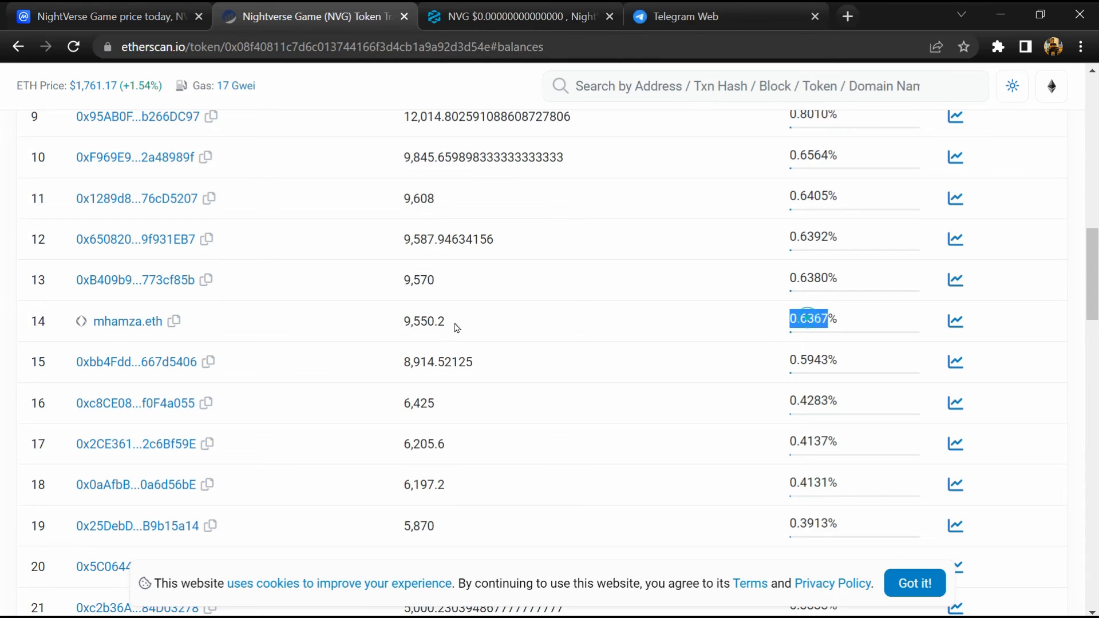
{"action": "scroll", "scroll_direction": "down", "scroll_amount": 3}
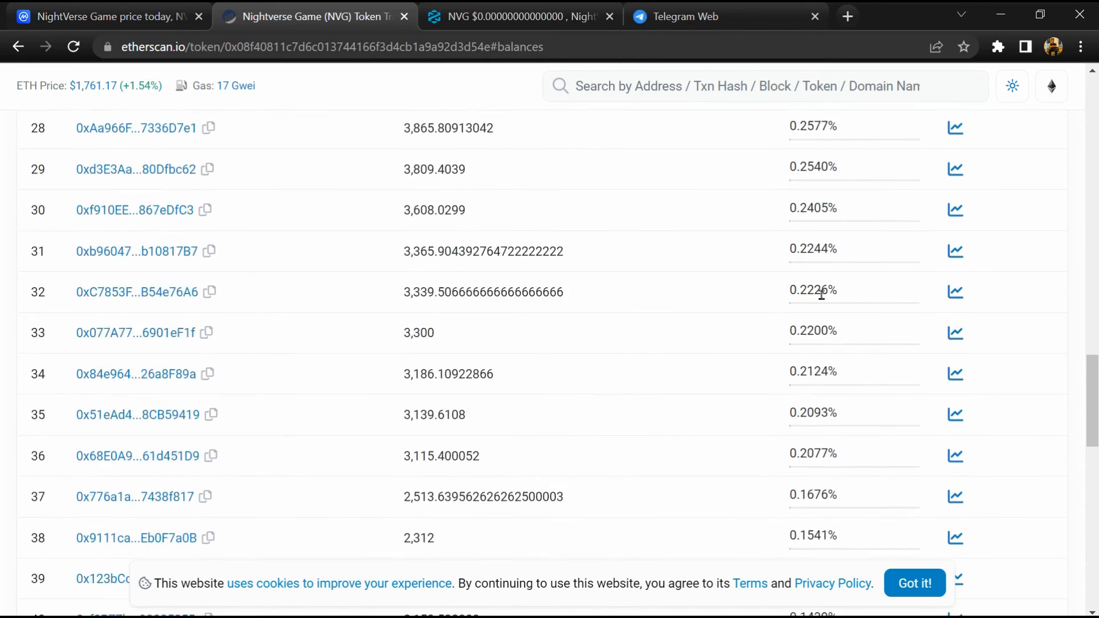
{"action": "scroll", "scroll_direction": "down", "scroll_amount": 3}
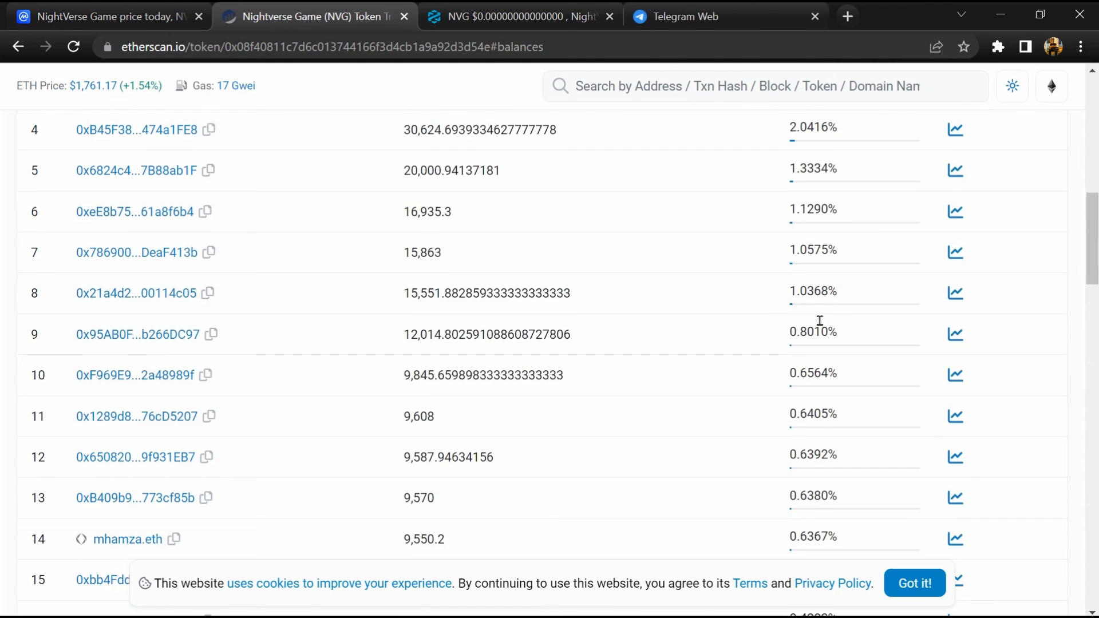
{"action": "scroll", "scroll_direction": "up", "scroll_amount": 3}
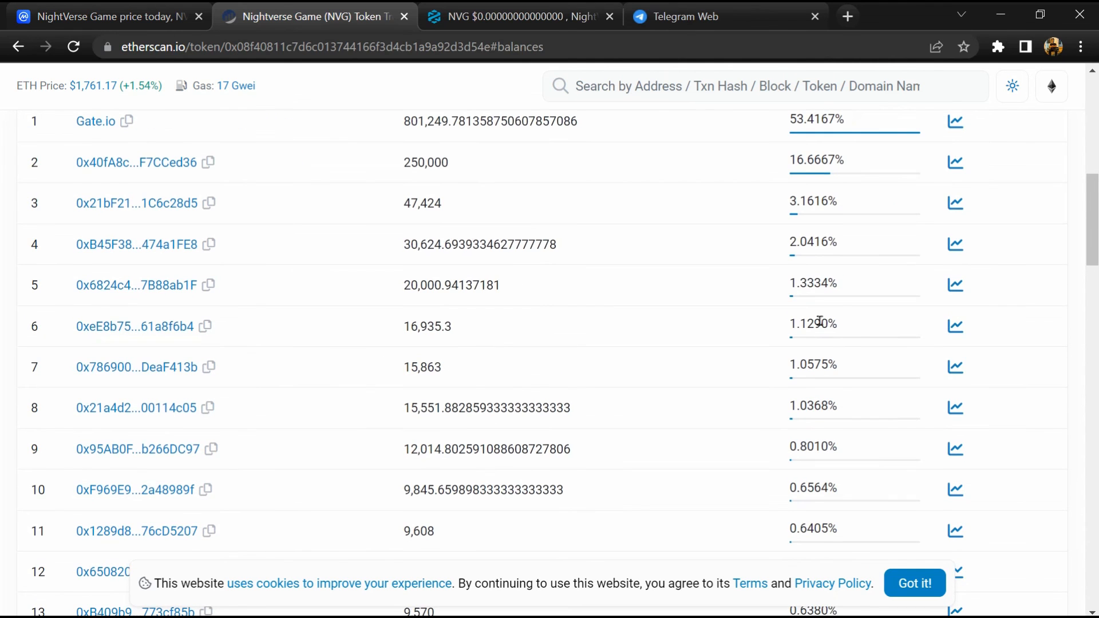